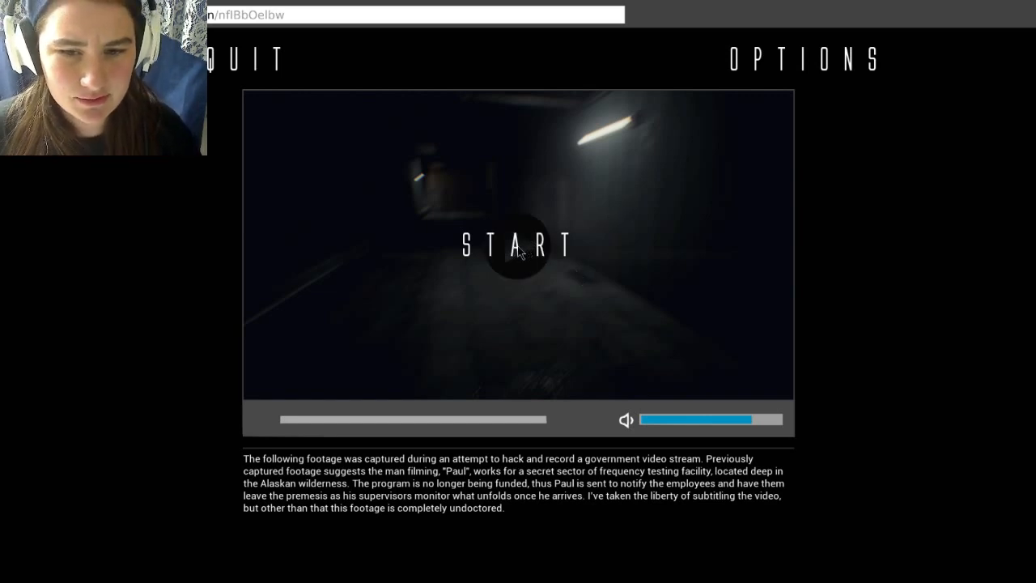
click(522, 246)
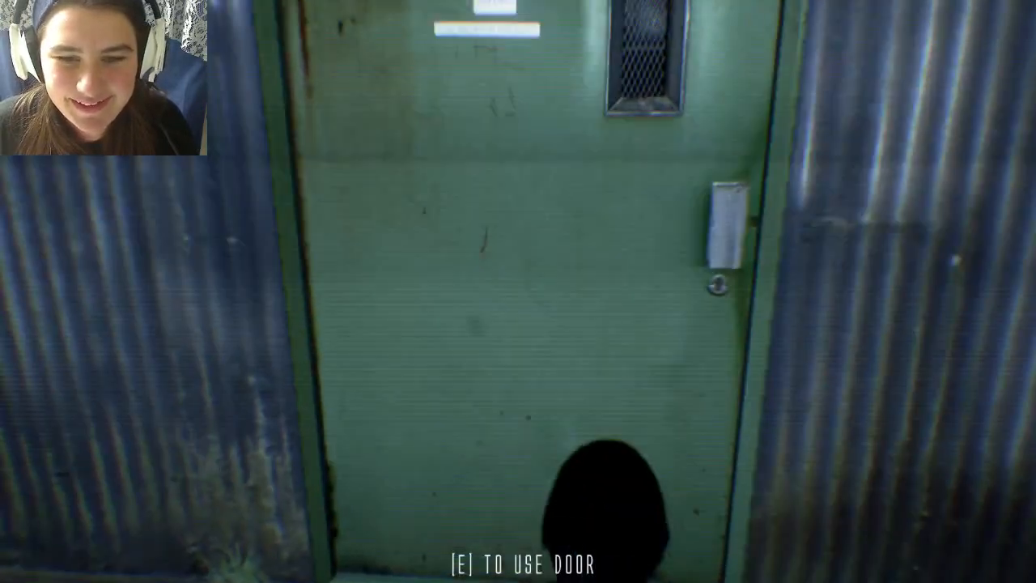
key(e)
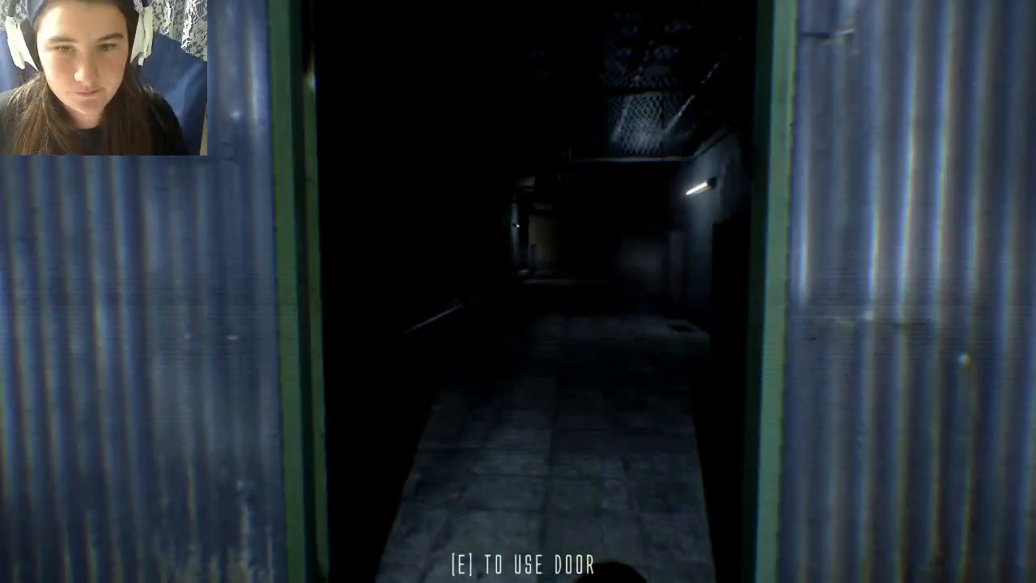
key(w)
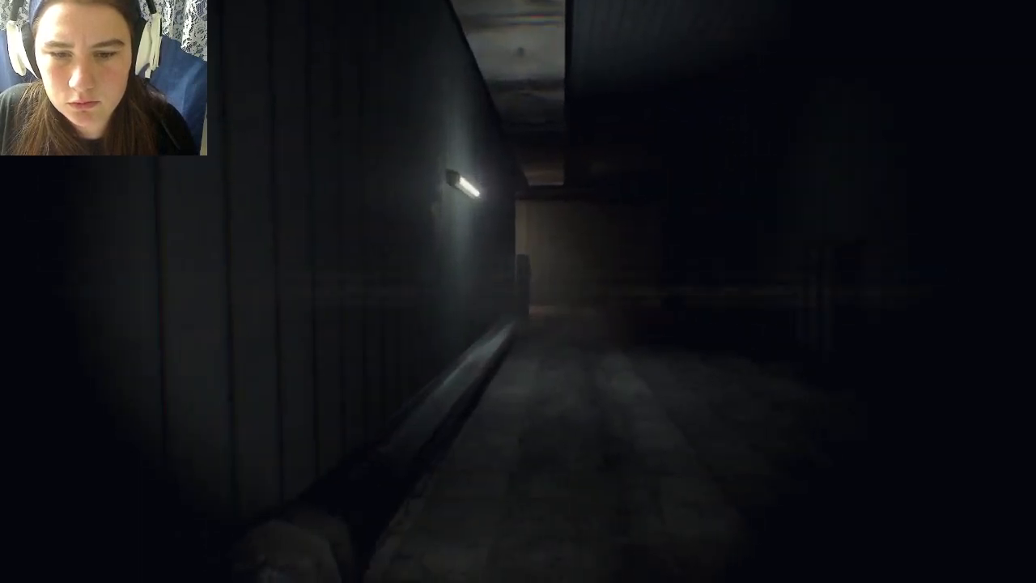
mouse_move(518, 291)
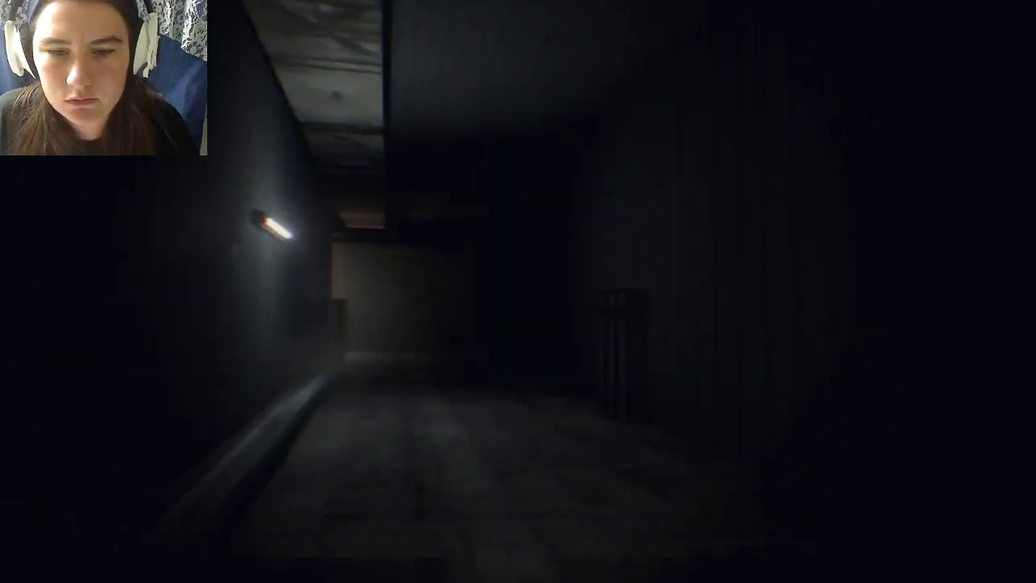
mouse_move(518, 292)
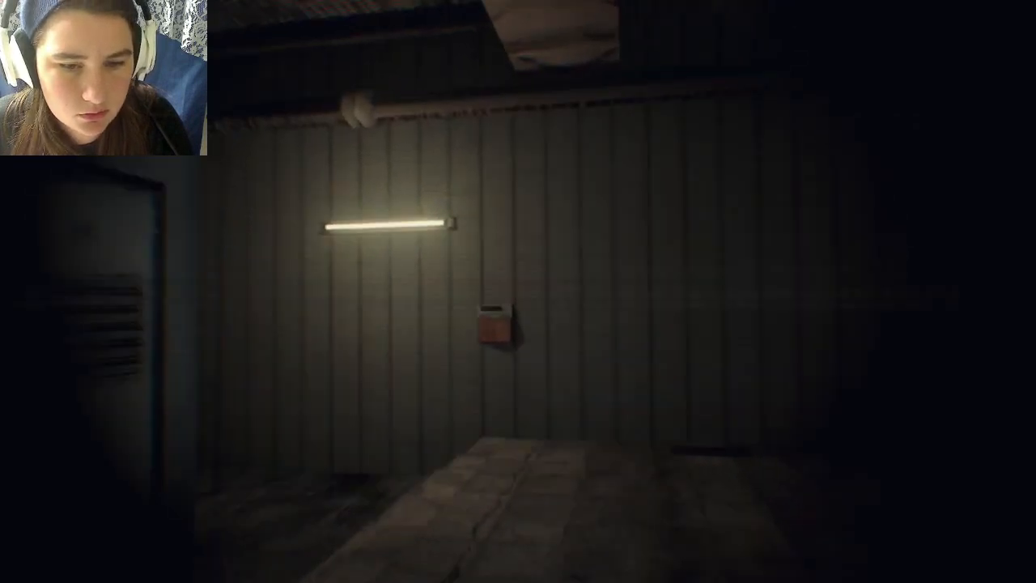
mouse_move(518, 291)
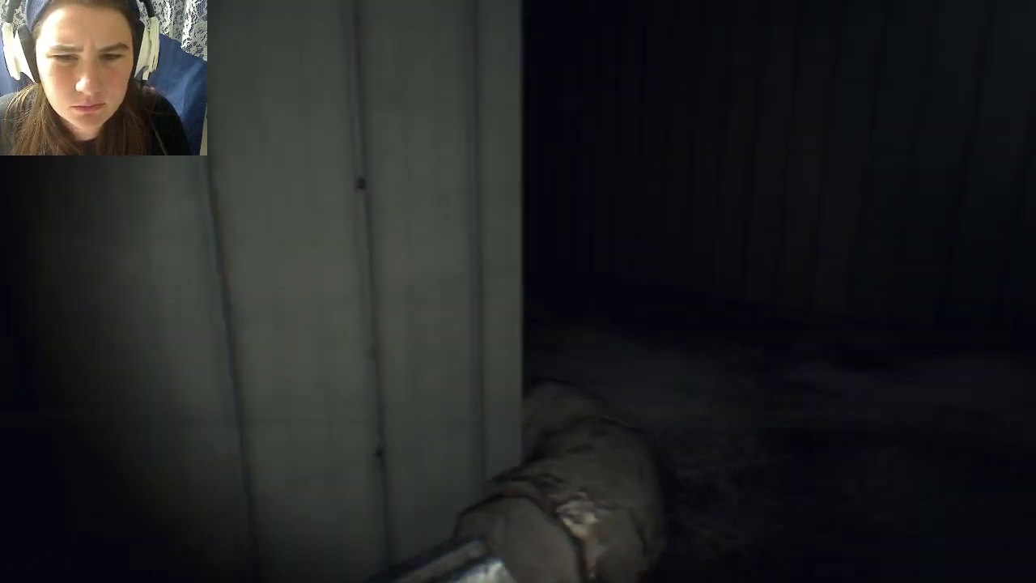
mouse_move(518, 291)
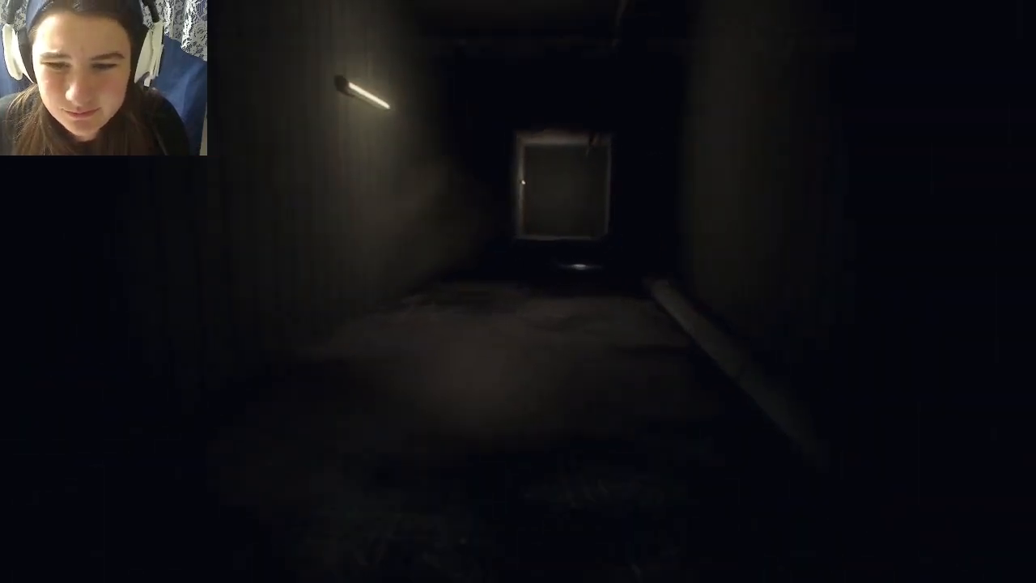
key(w)
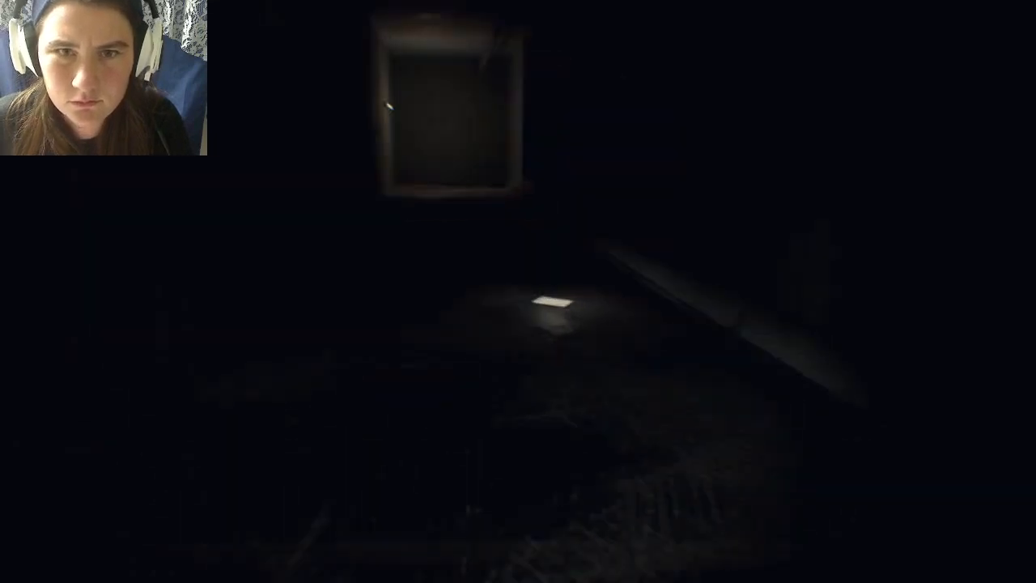
mouse_move(518, 291)
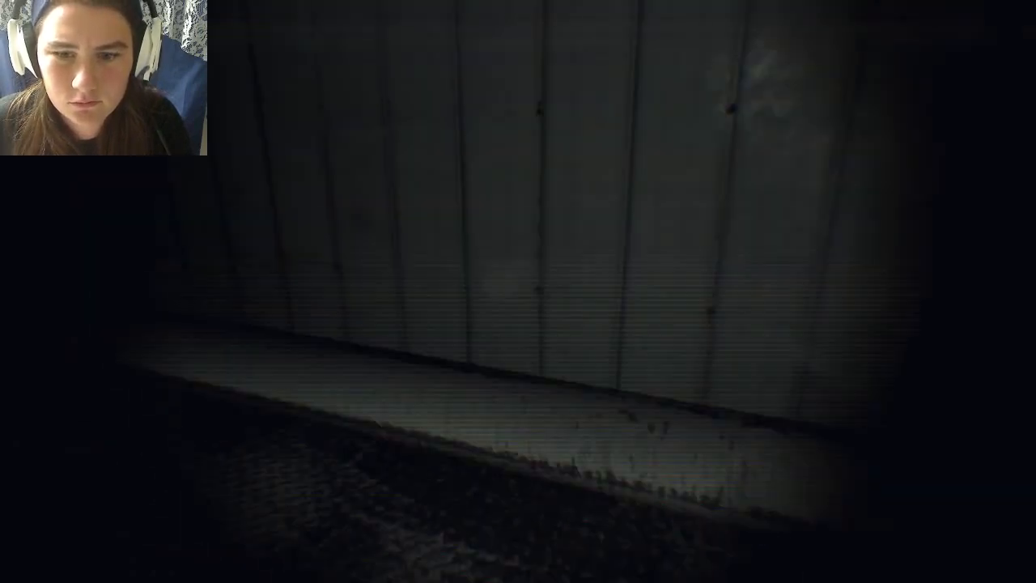
mouse_move(518, 291)
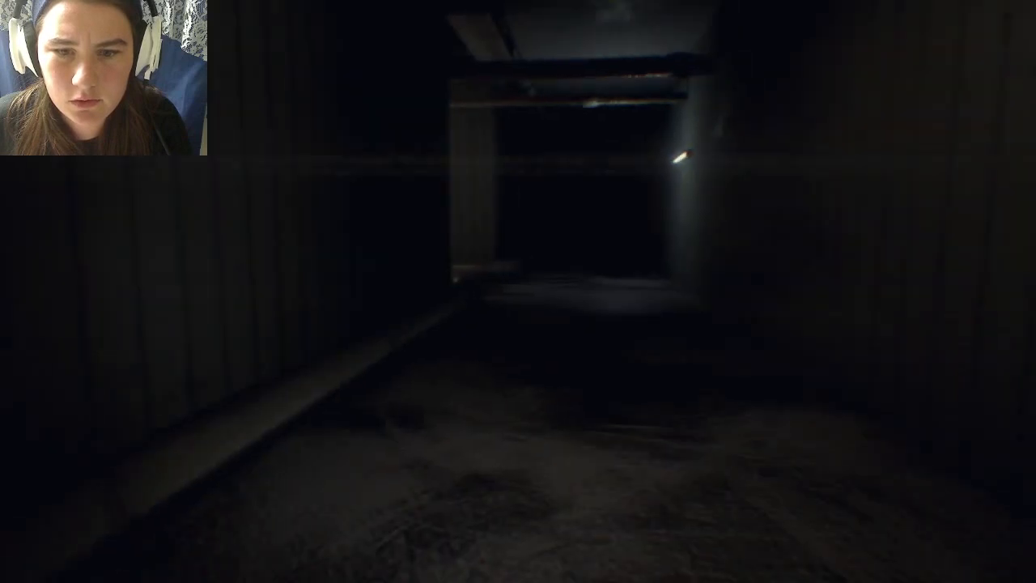